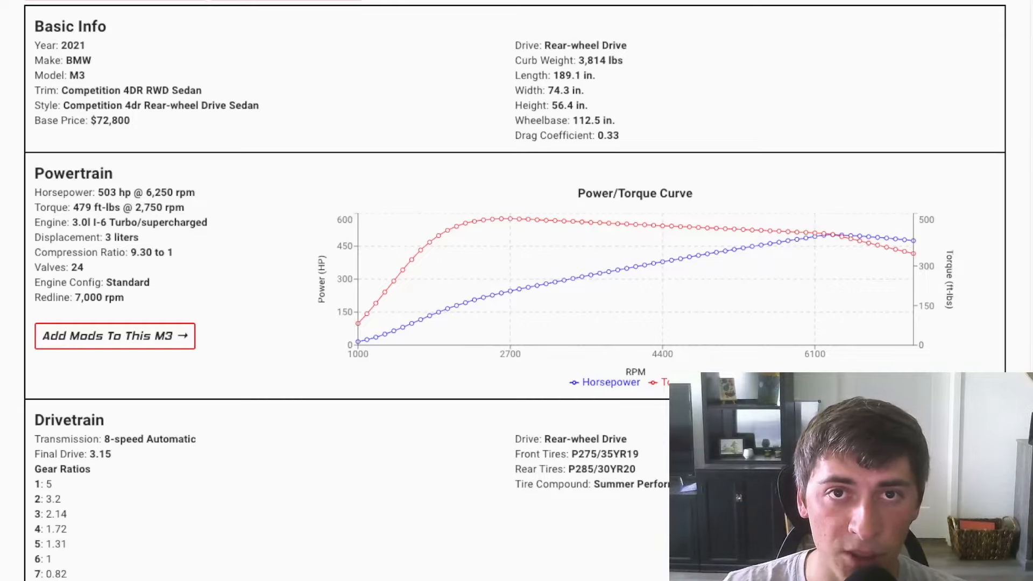
Step: Load the 2022 BMW M3 Competition 4DR AWD xDrive Sedan specs (3,990 lbs)
click(115, 336)
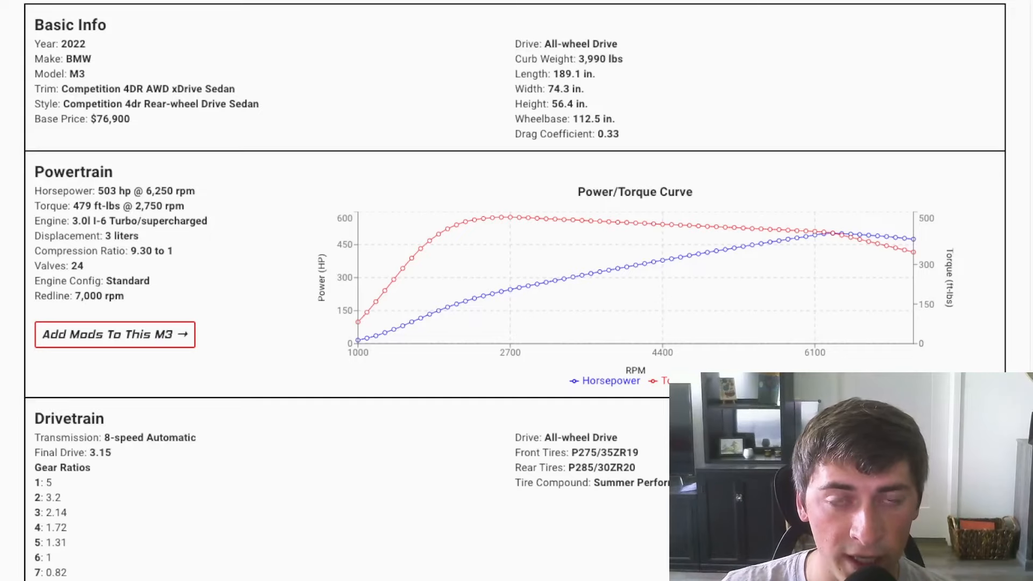
Step: Race the 2021 RWD and 2022 AWD M3 over a half mile on dry road
click(802, 15)
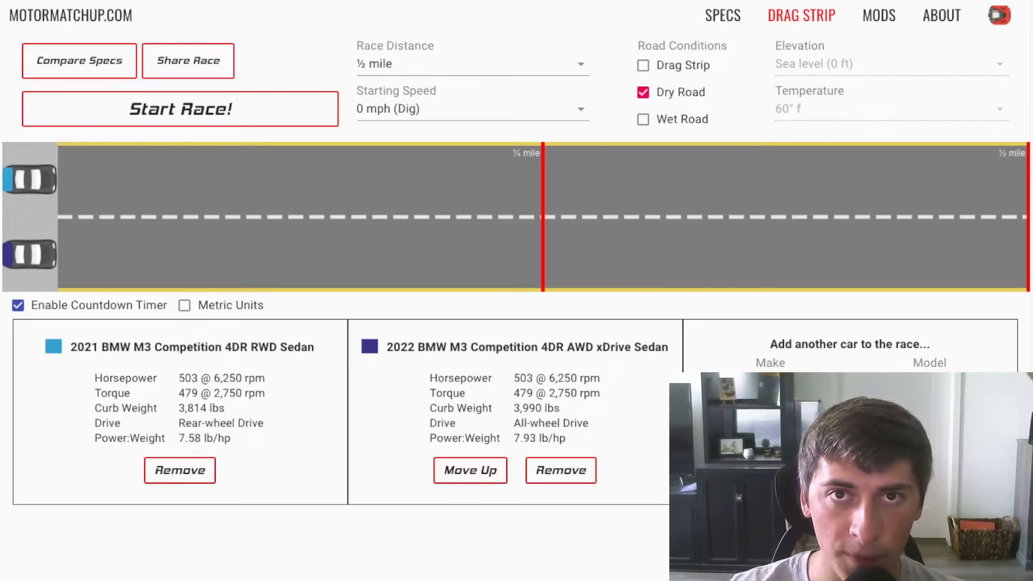
scroll(down, 3)
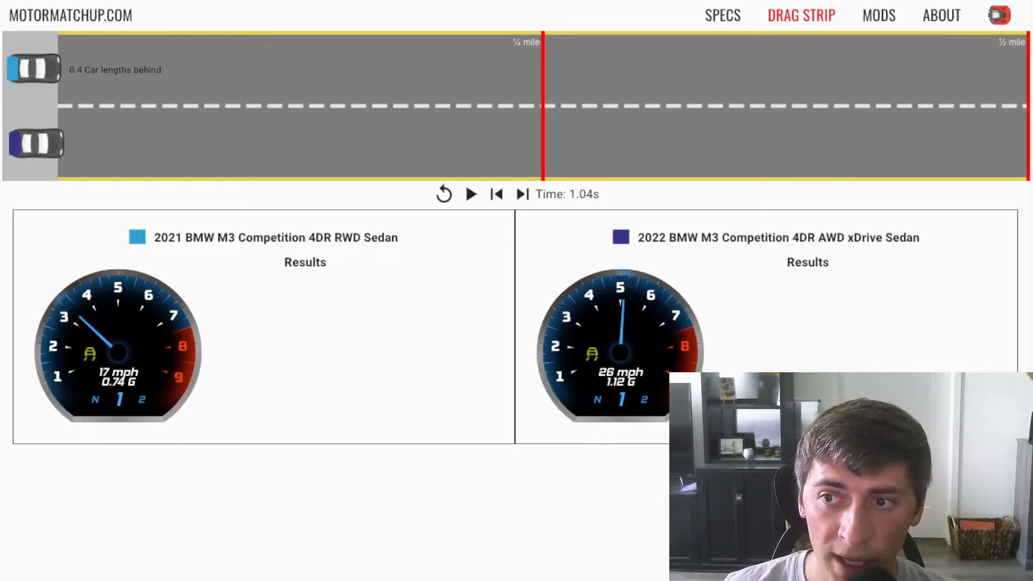
Step: Finish the half-mile race to see the AWD M3 win, 17.68s versus 18.18s
click(471, 194)
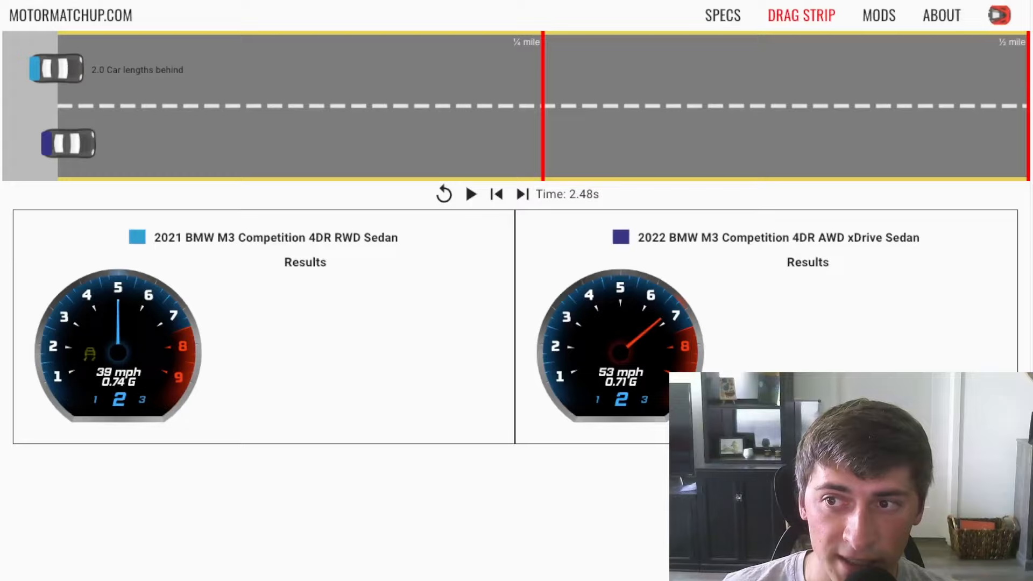
click(472, 194)
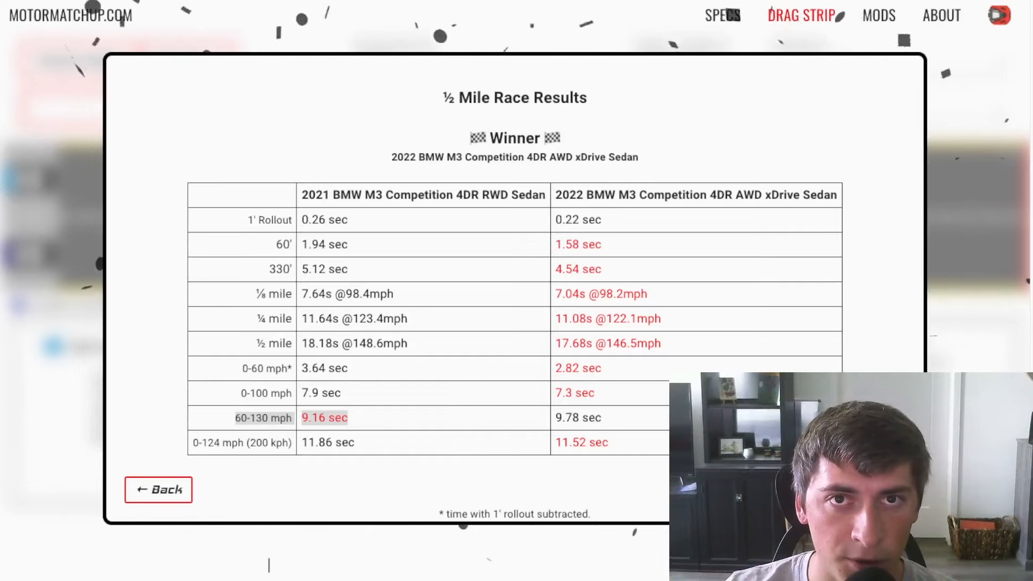
Step: Race the M3s over a quarter mile, then start the 2022 M3 versus 2021 Tesla Model 3 race
click(158, 490)
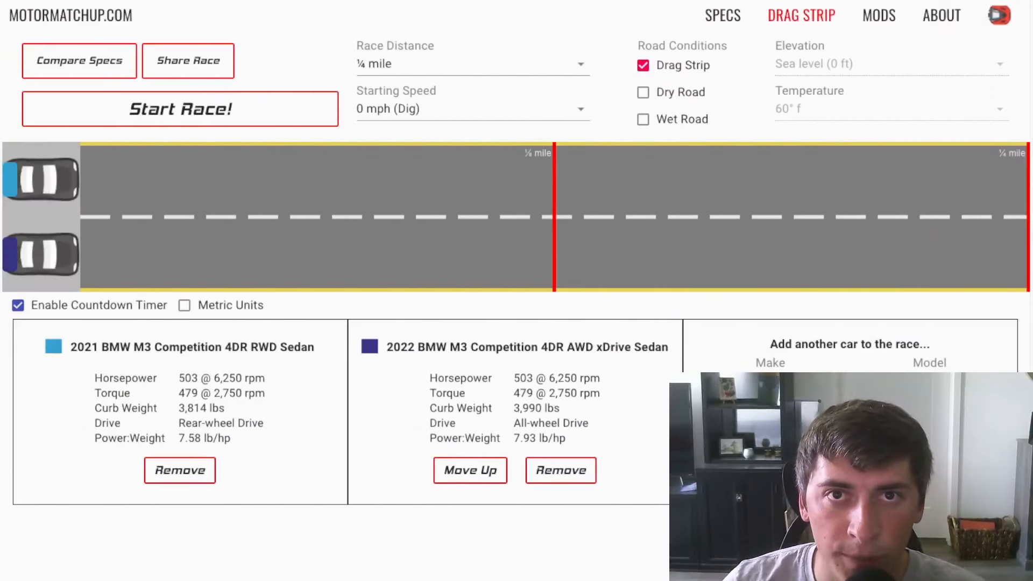
click(179, 109)
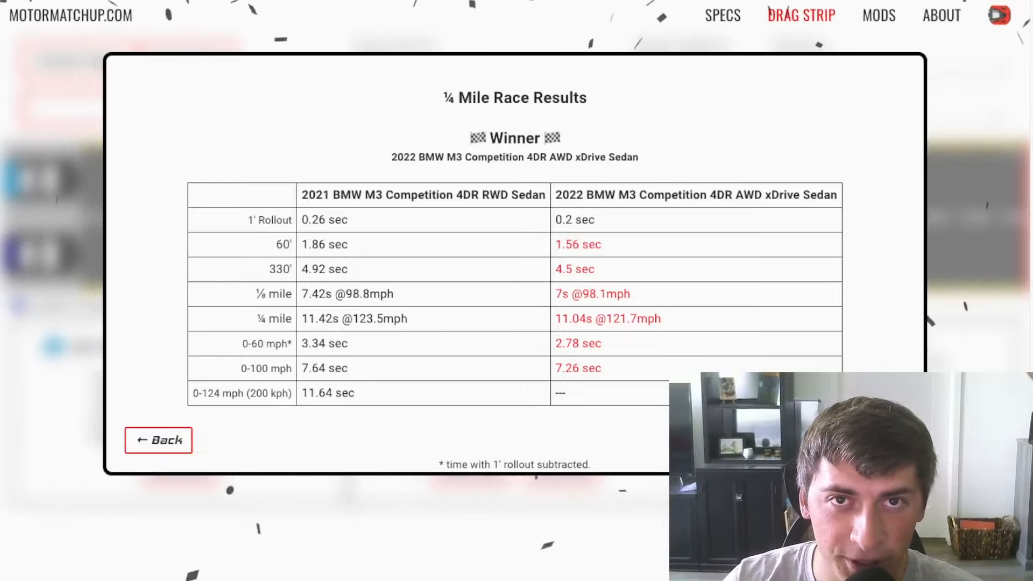
click(158, 440)
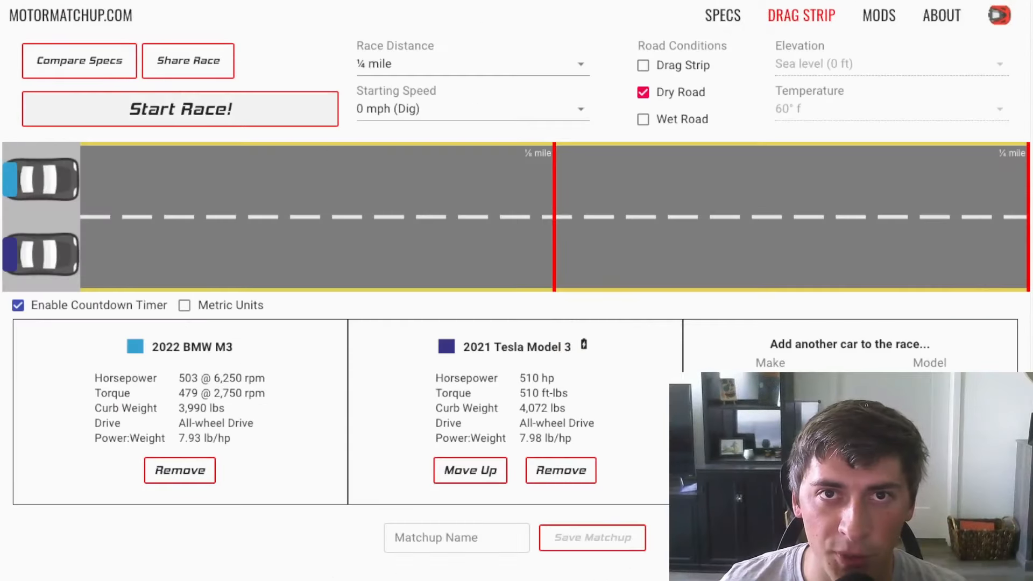
click(179, 109)
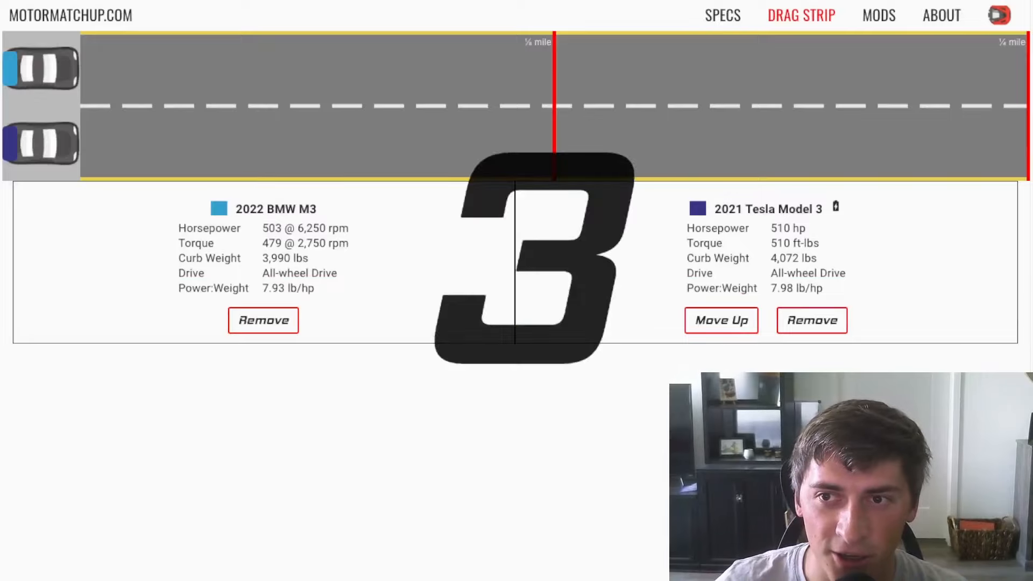